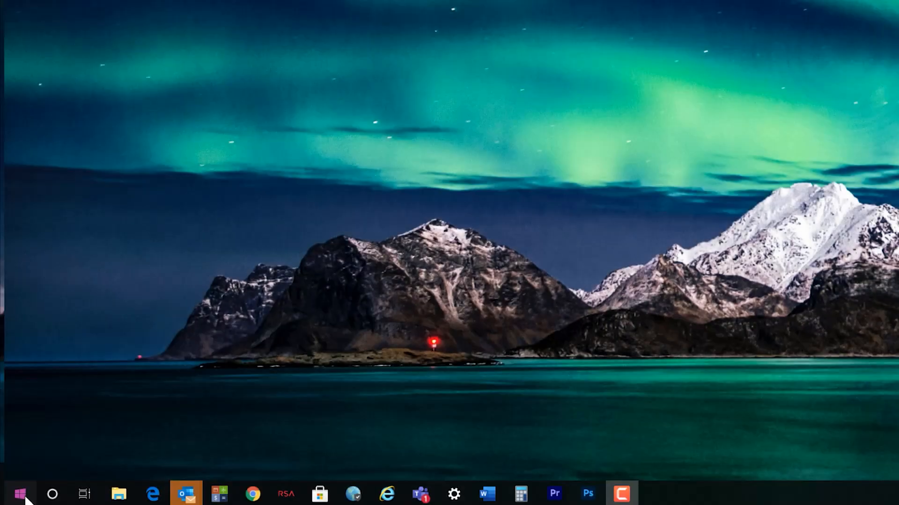
Bring up the Sleep, Shut down and Restart power choices from the Start menu.
{"action": "left_click", "coordinate": [21, 493]}
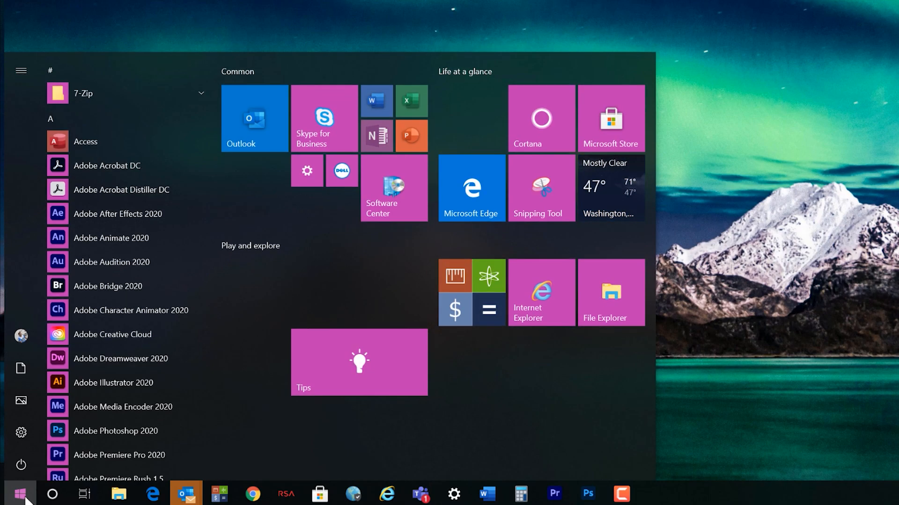
{"action": "left_click", "coordinate": [21, 465]}
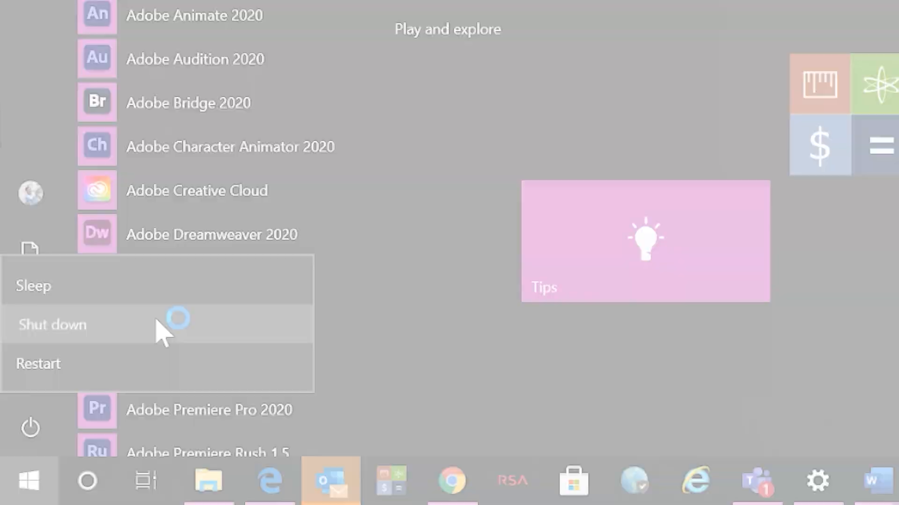
Choose Shut down so Windows closes and the Dell logo screen appears.
{"action": "left_click", "coordinate": [52, 325]}
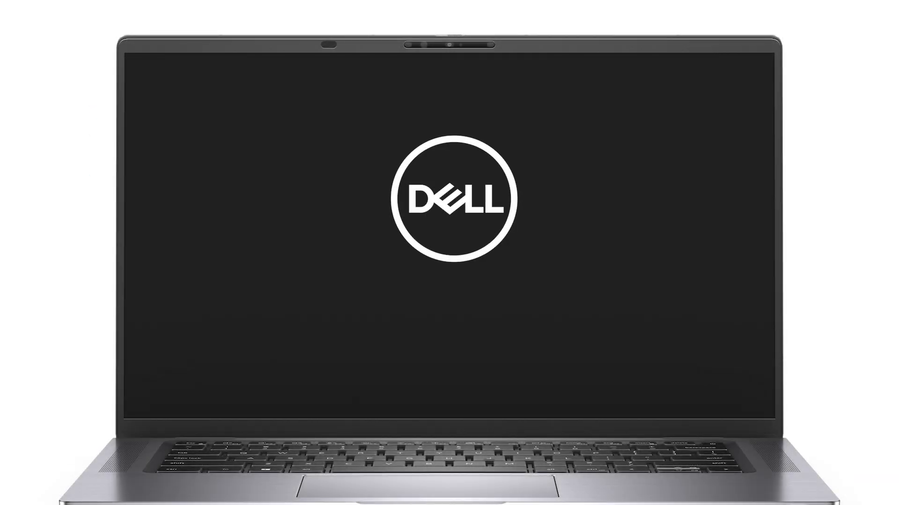